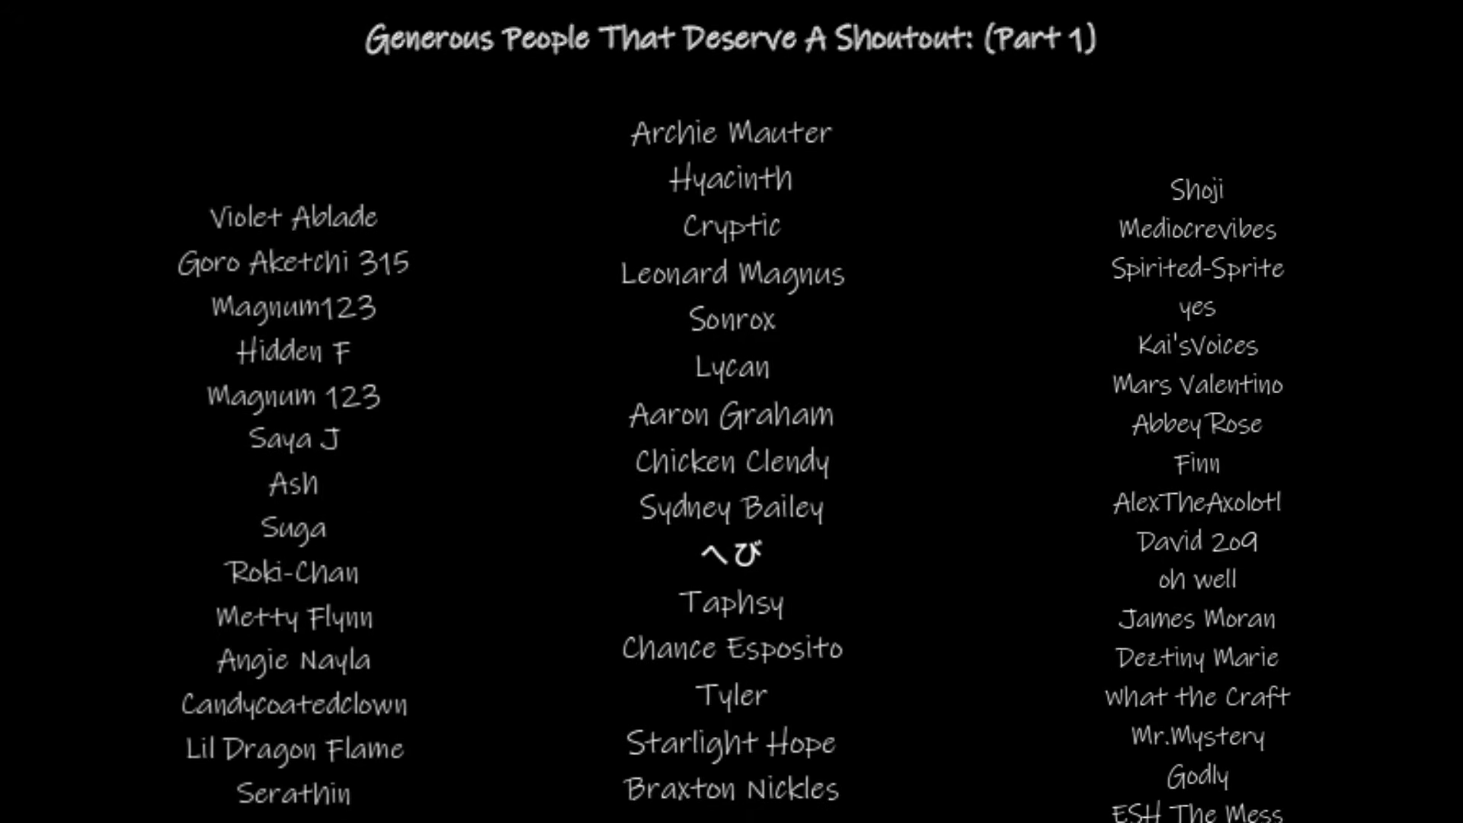
scroll(down, 3)
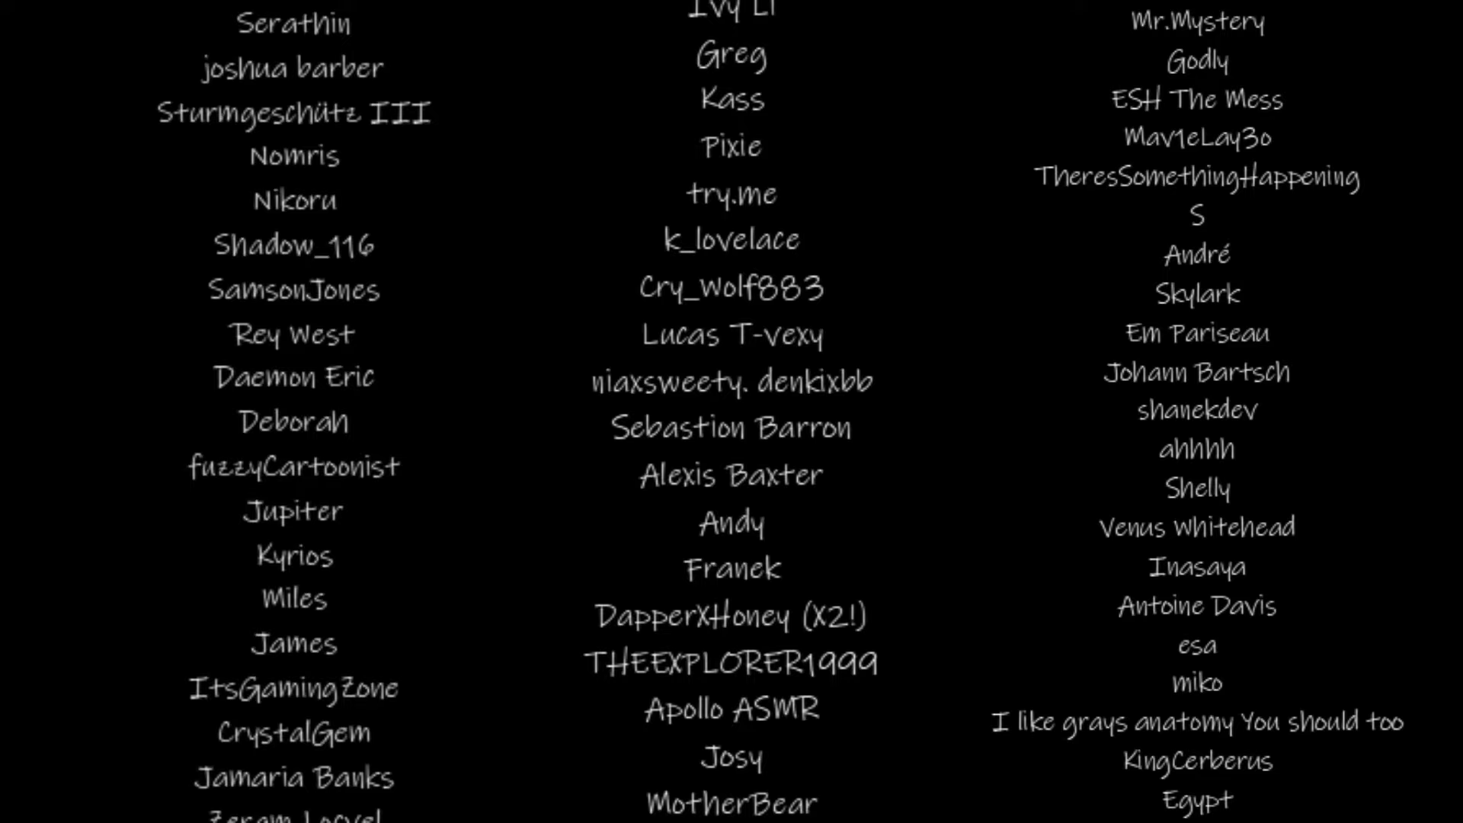
scroll(down, 3)
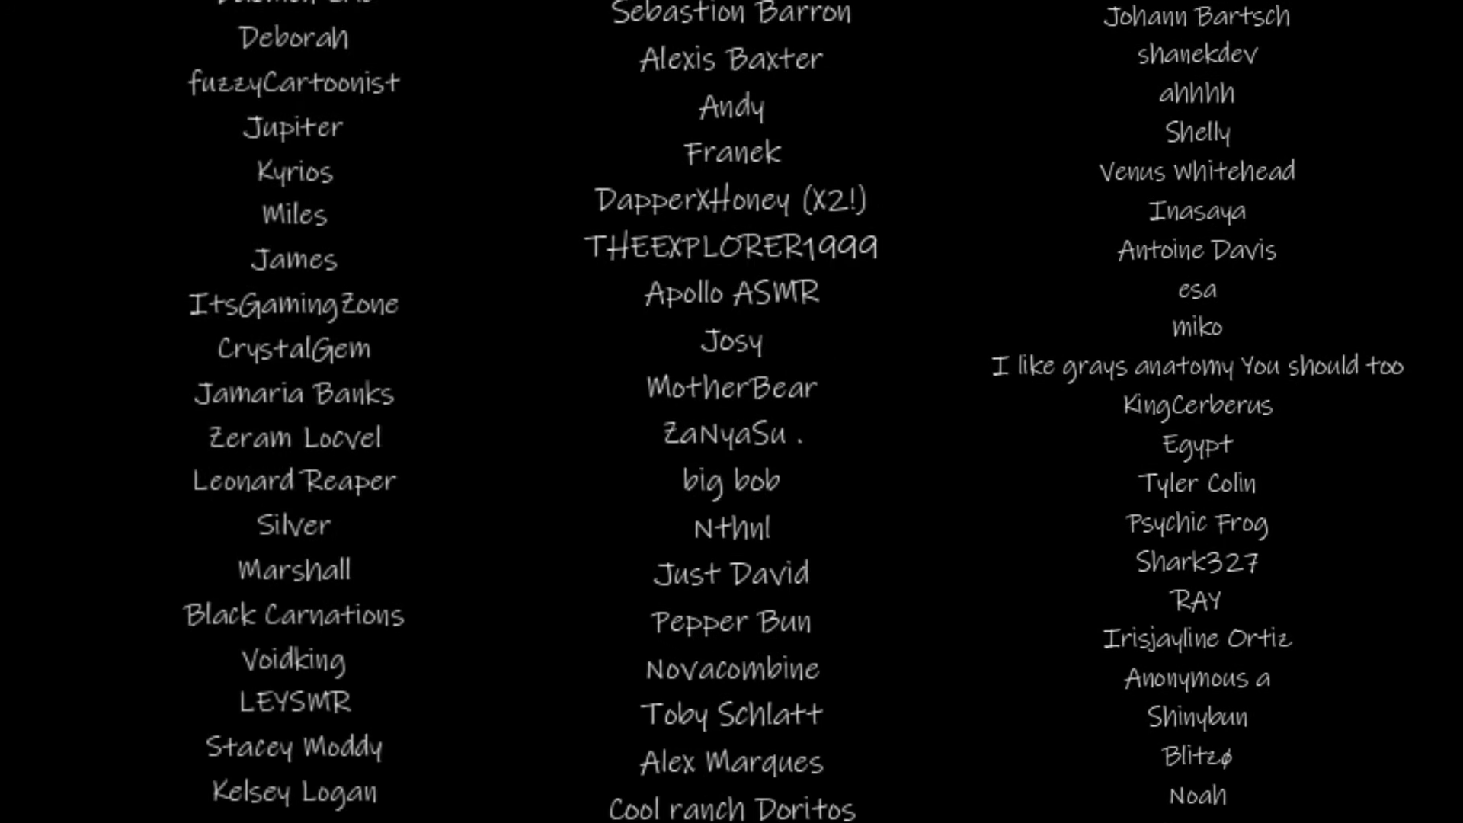
scroll(down, 3)
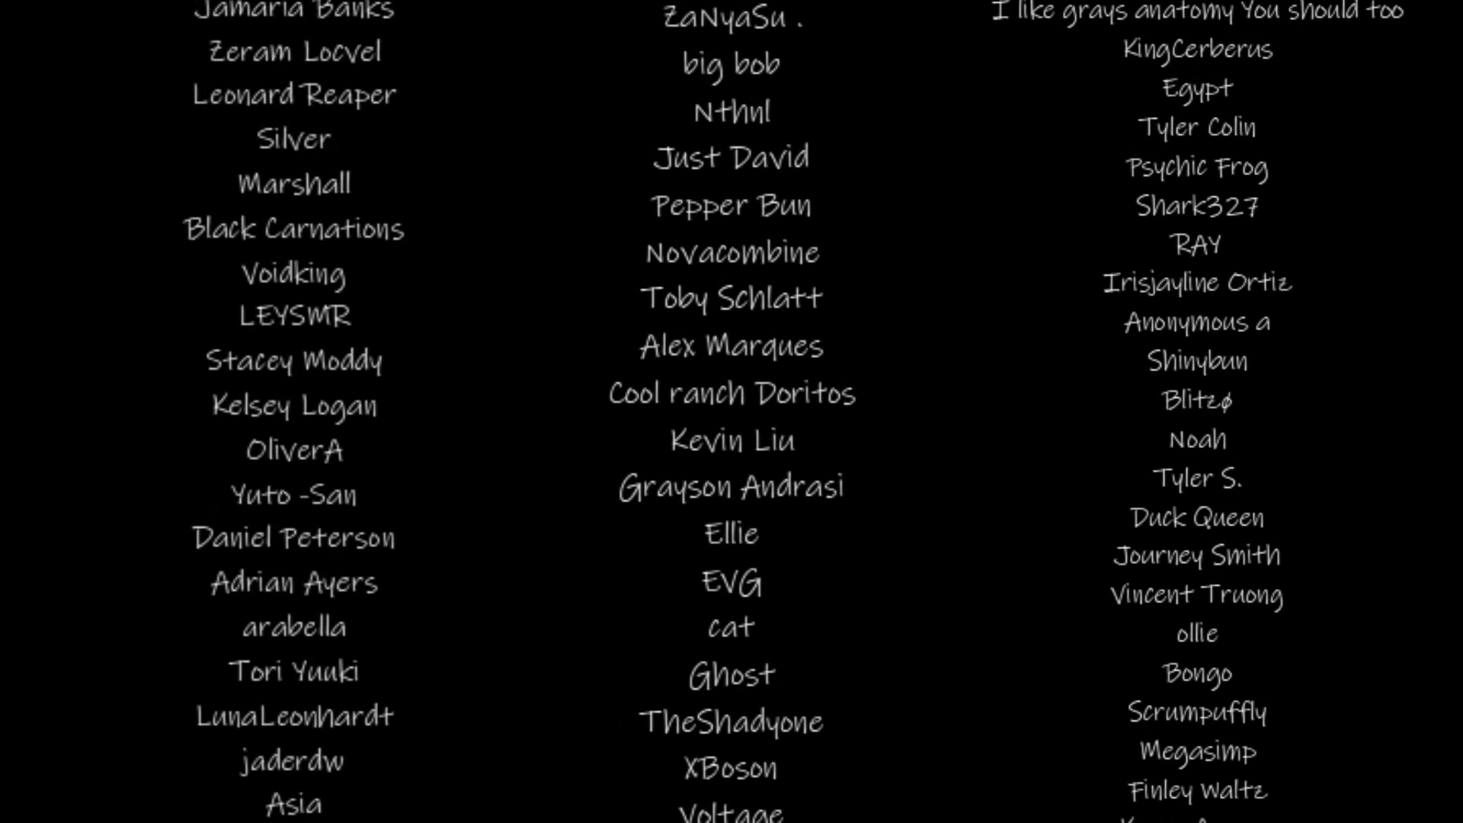
scroll(down, 3)
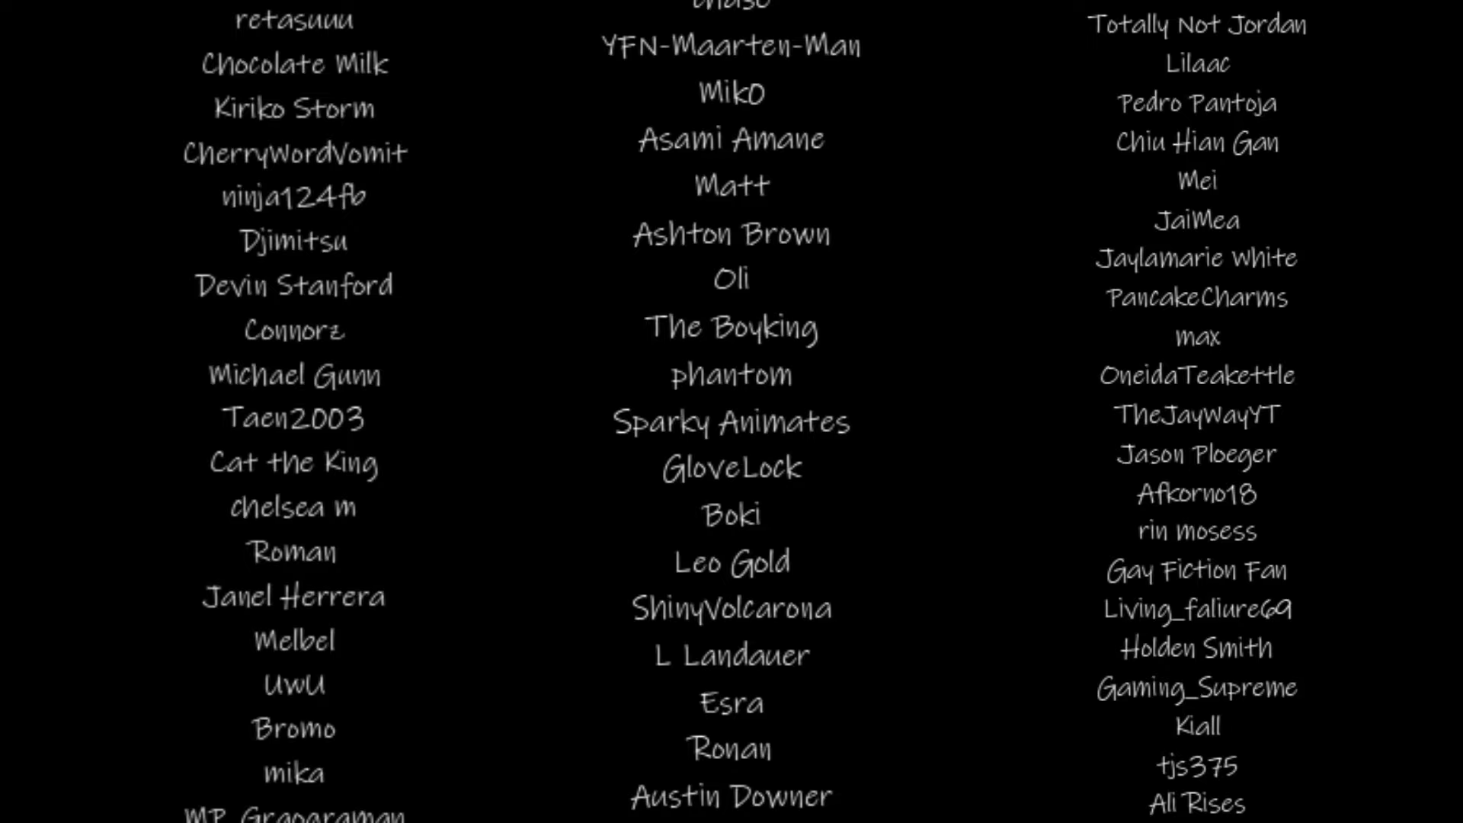
scroll(down, 3)
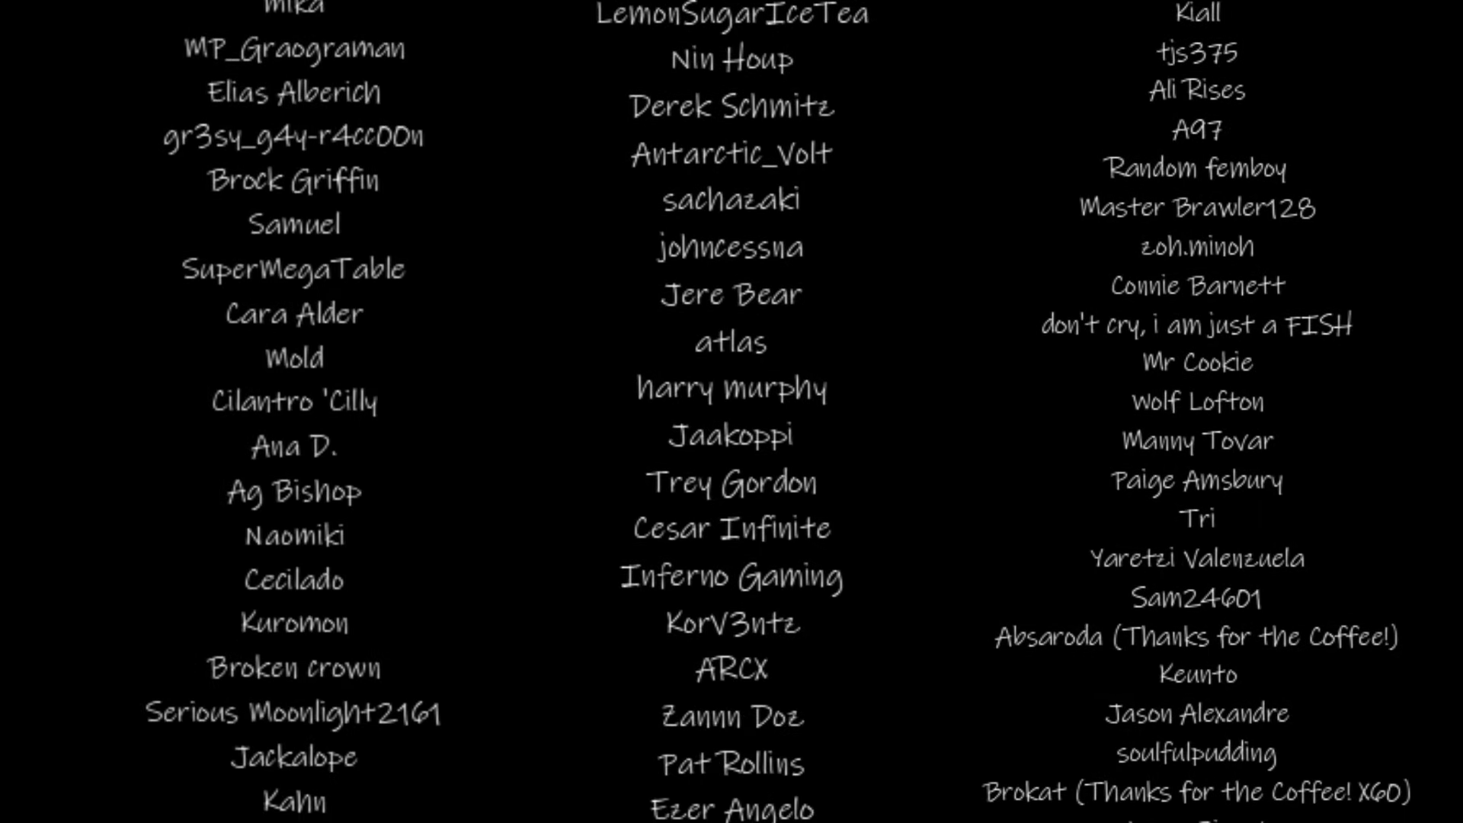
scroll(down, 3)
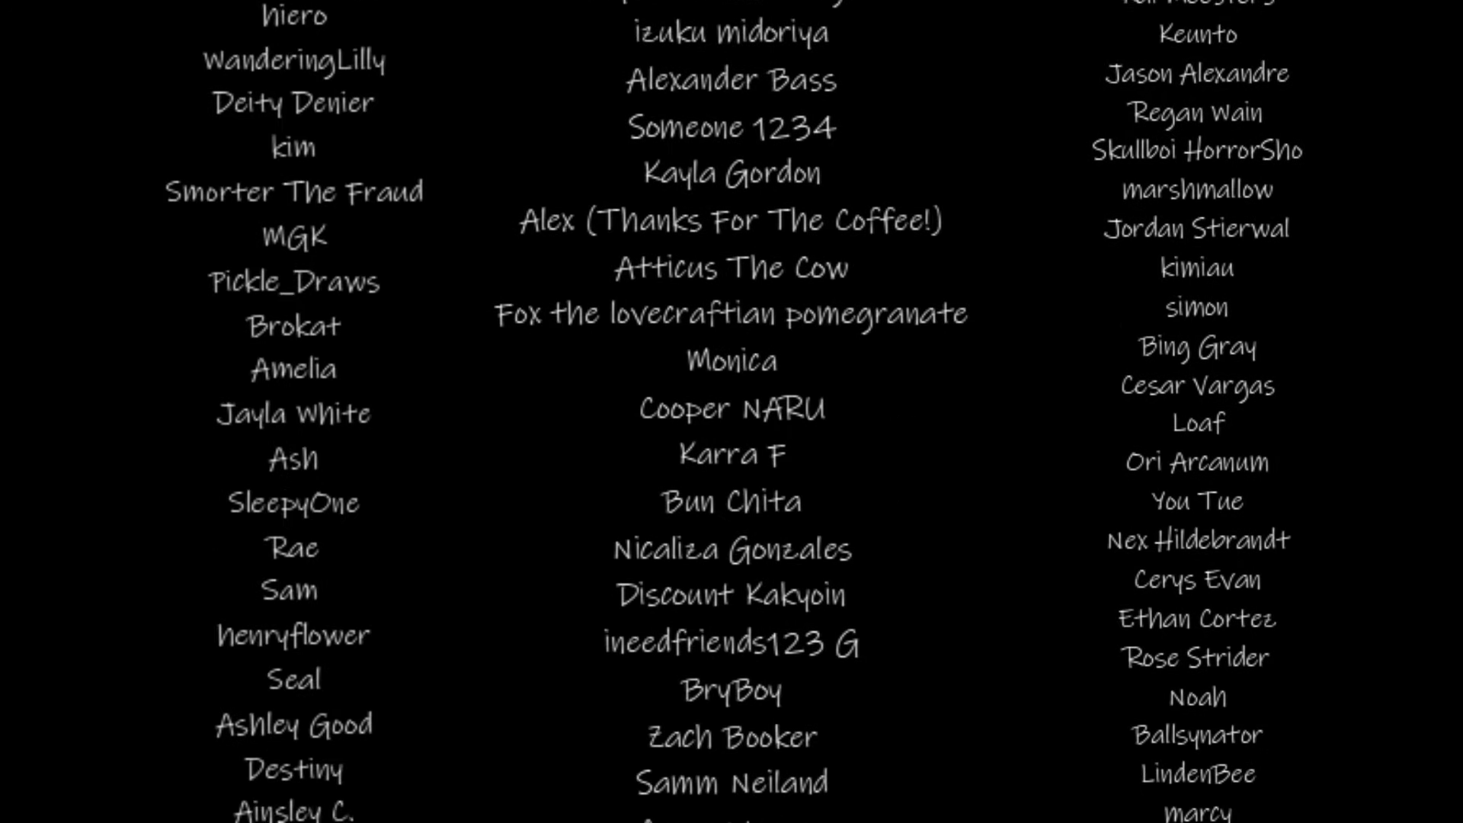
scroll(down, 3)
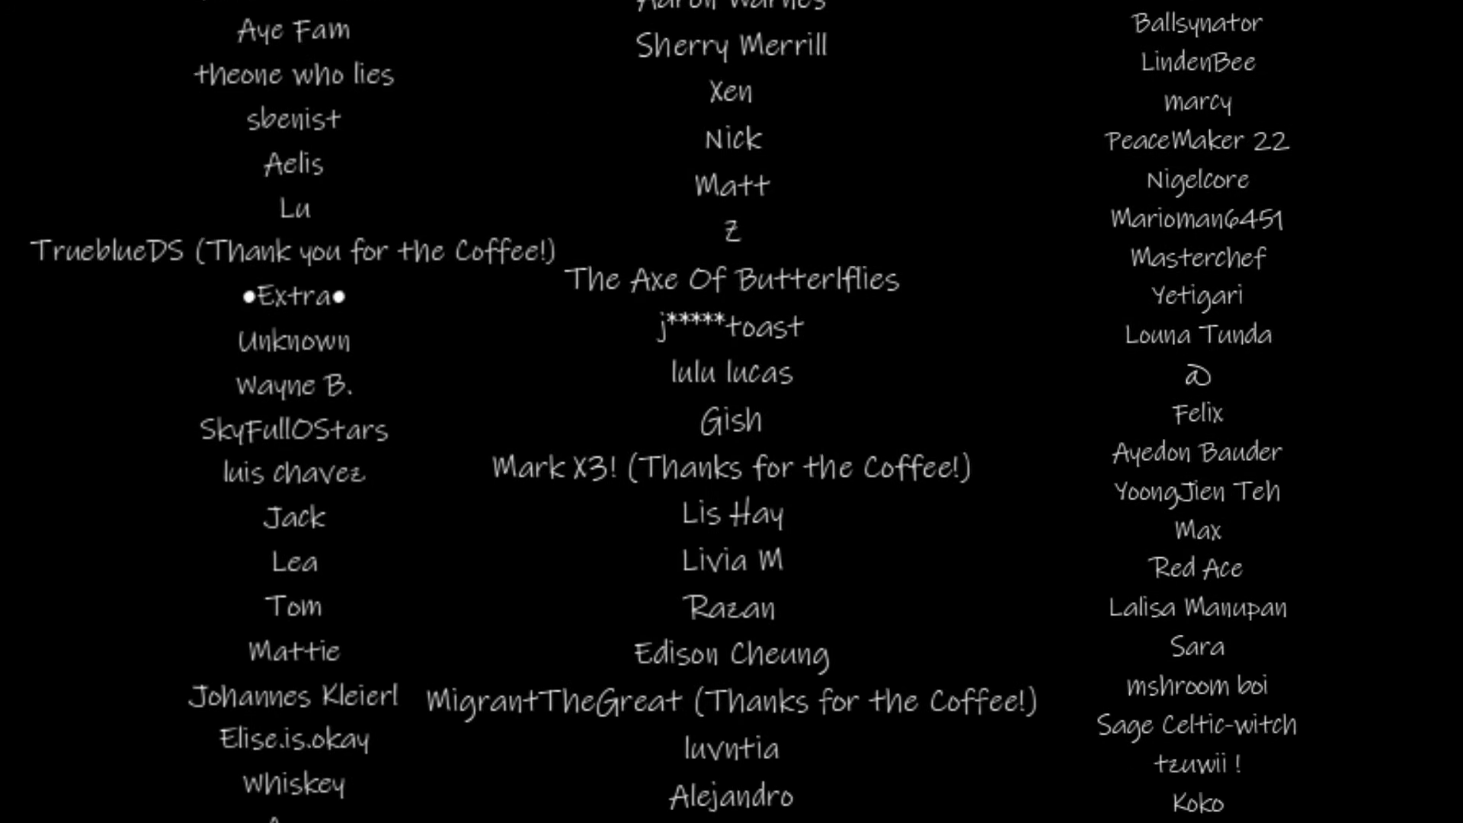
scroll(down, 3)
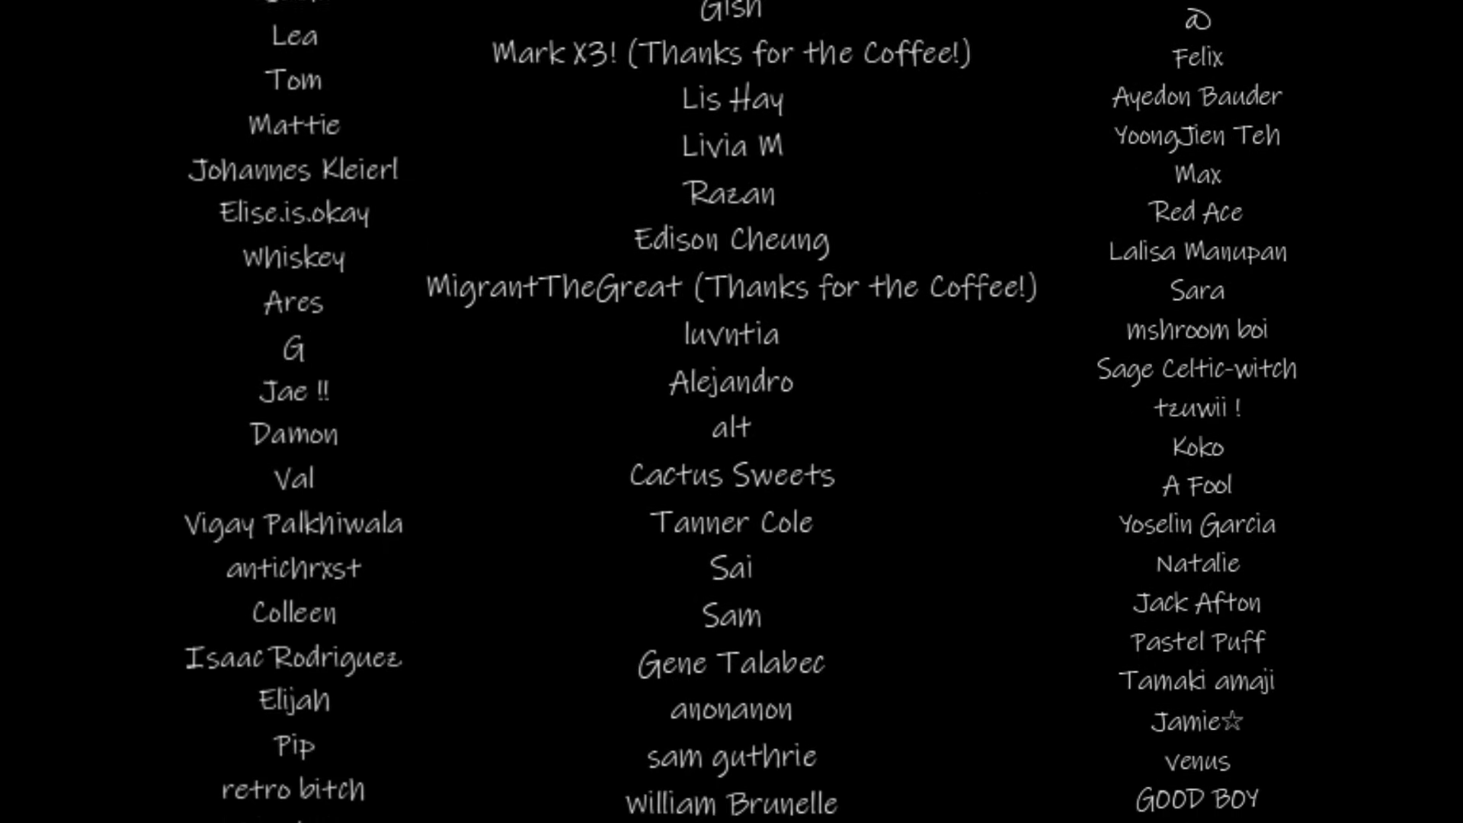
scroll(down, 3)
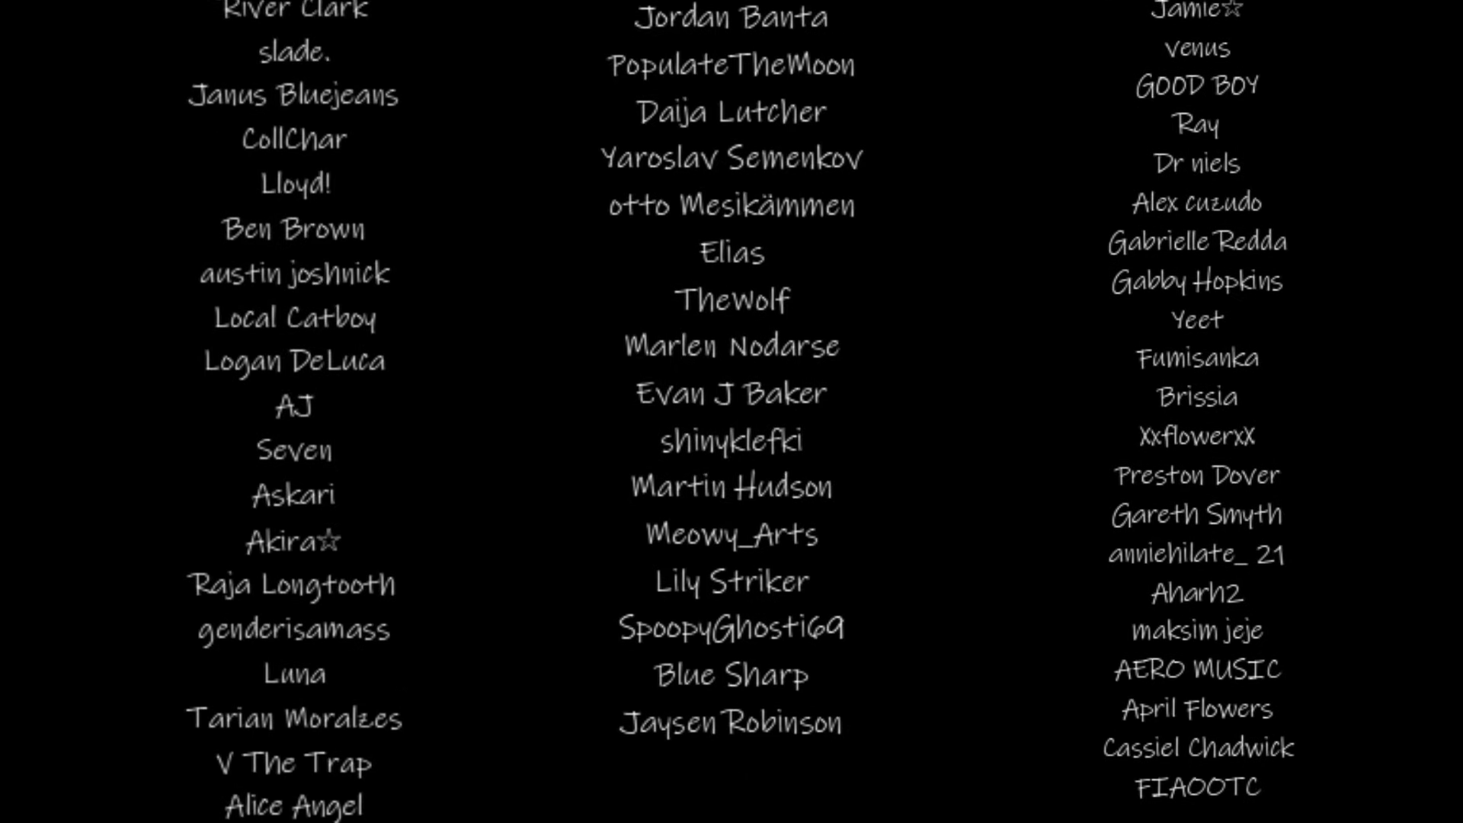
scroll(down, 3)
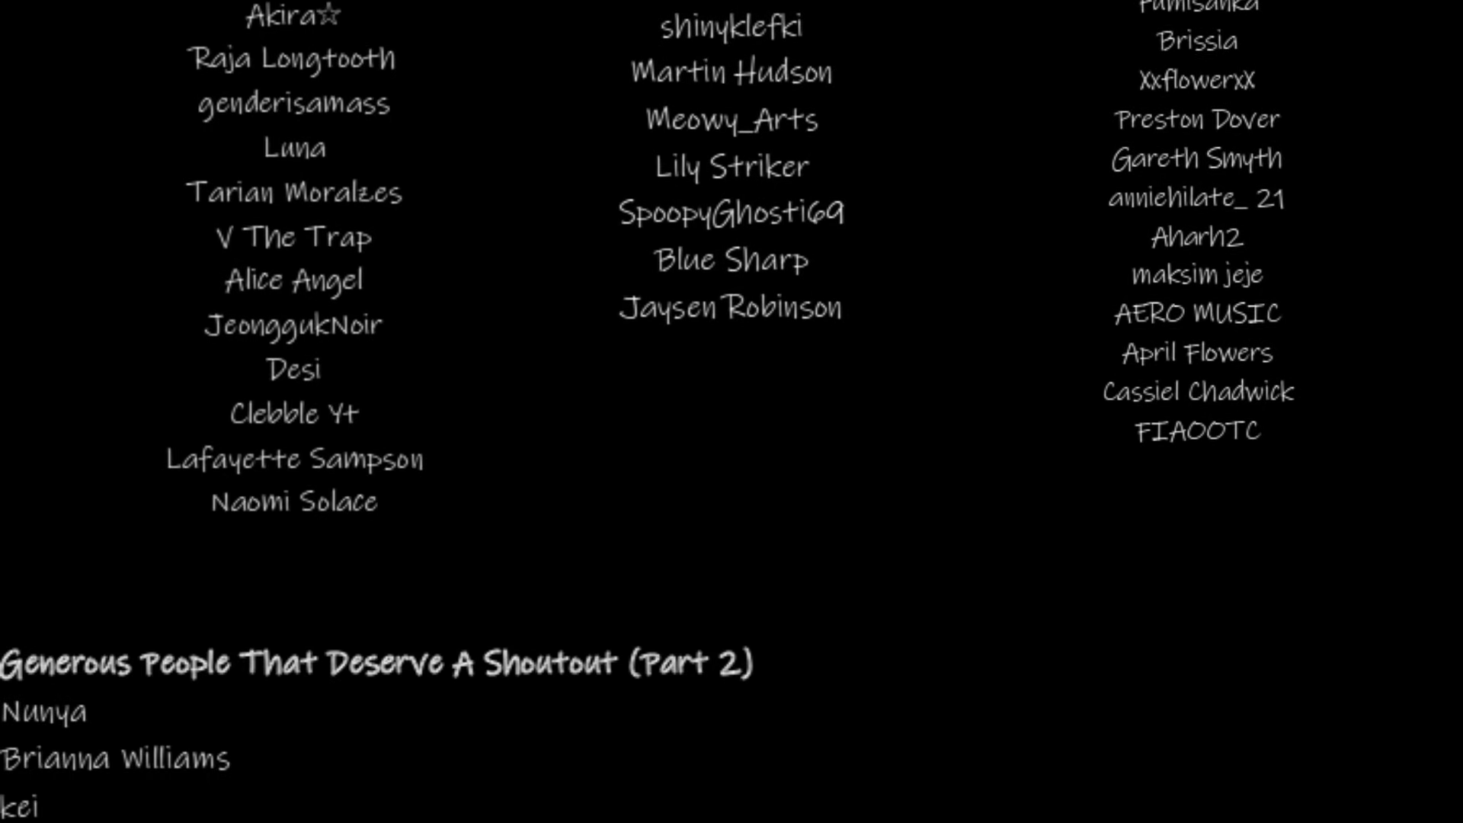
scroll(down, 3)
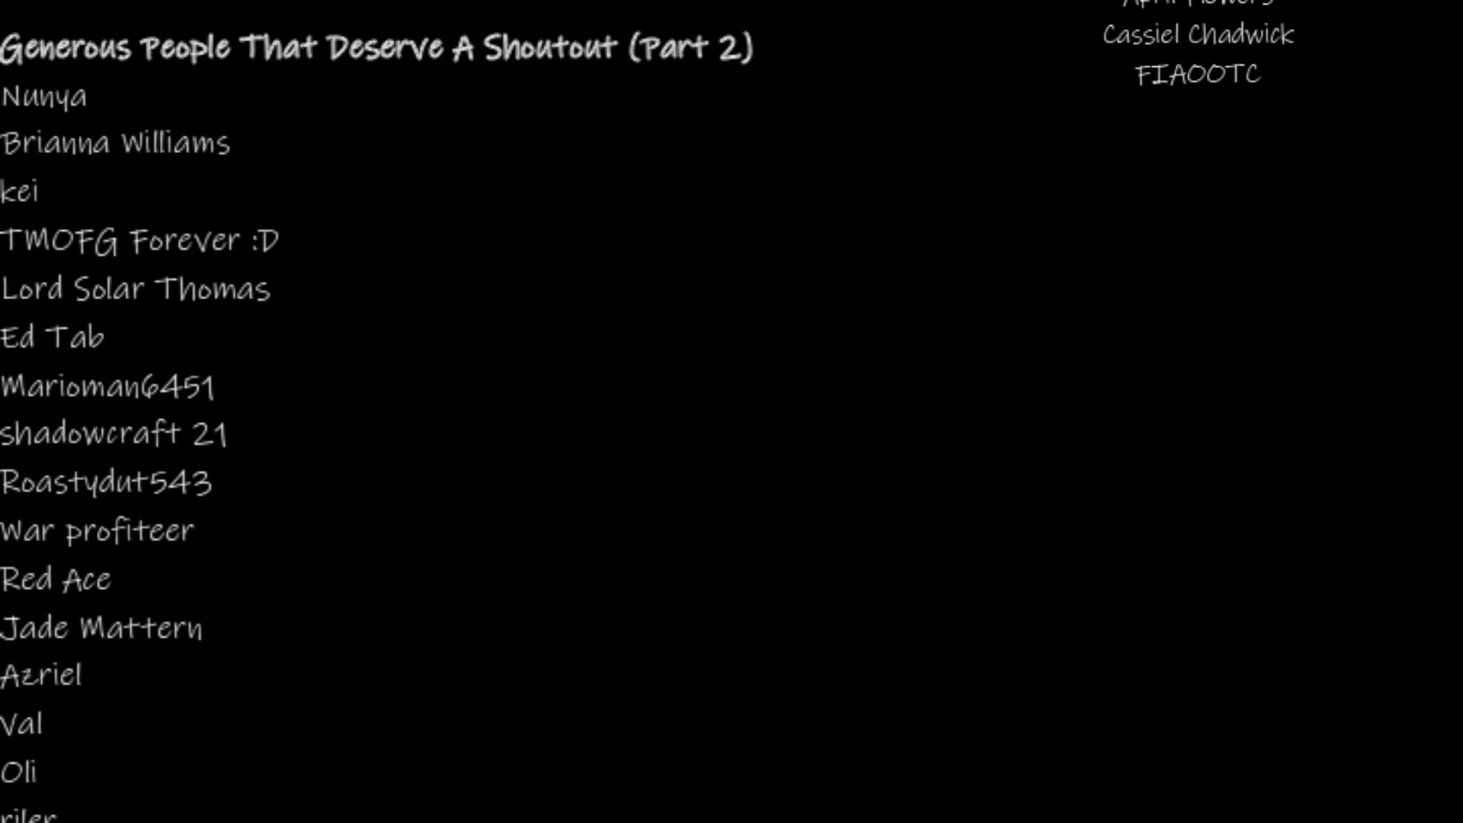
scroll(down, 3)
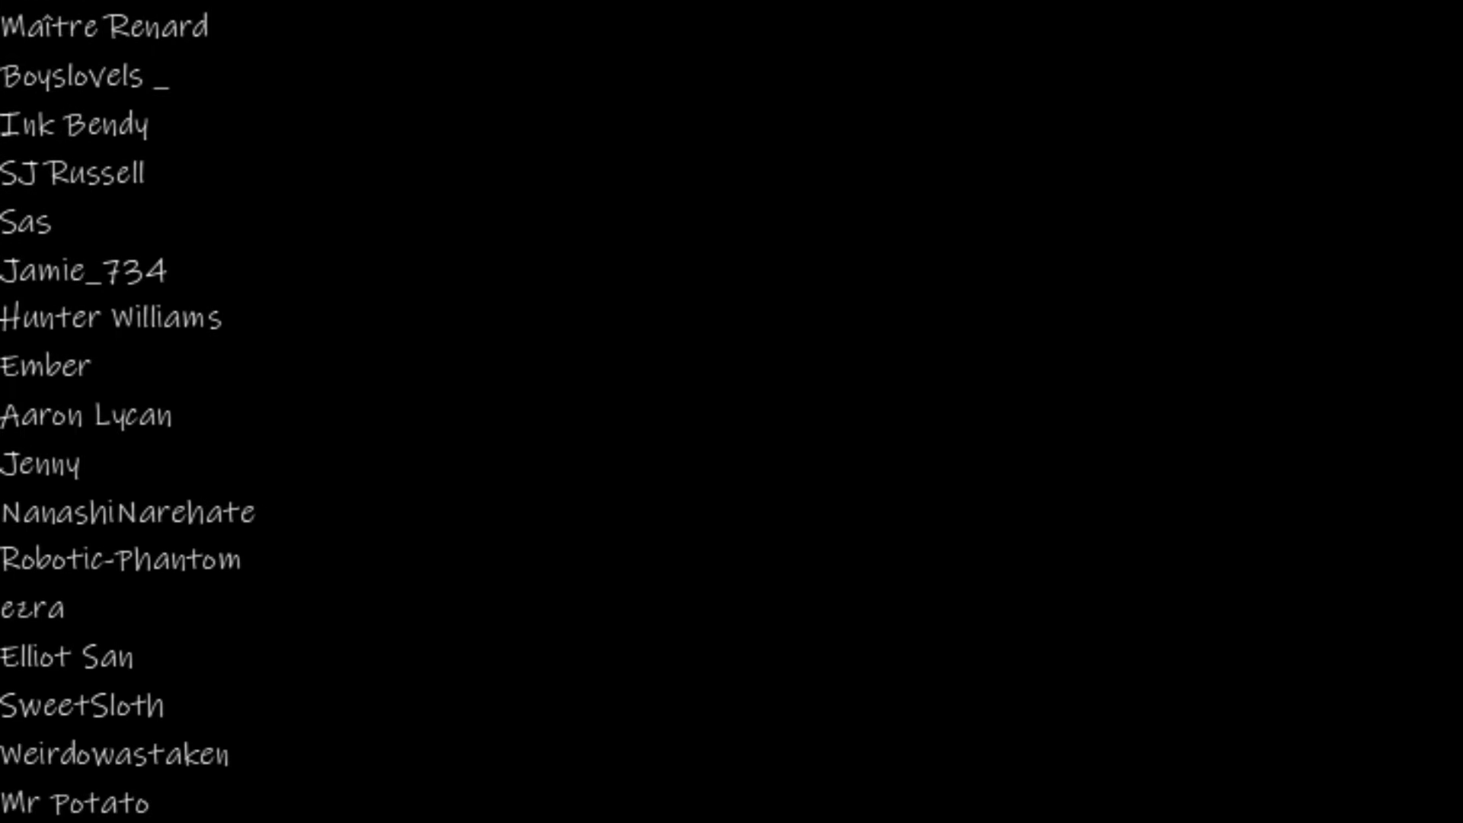
scroll(down, 3)
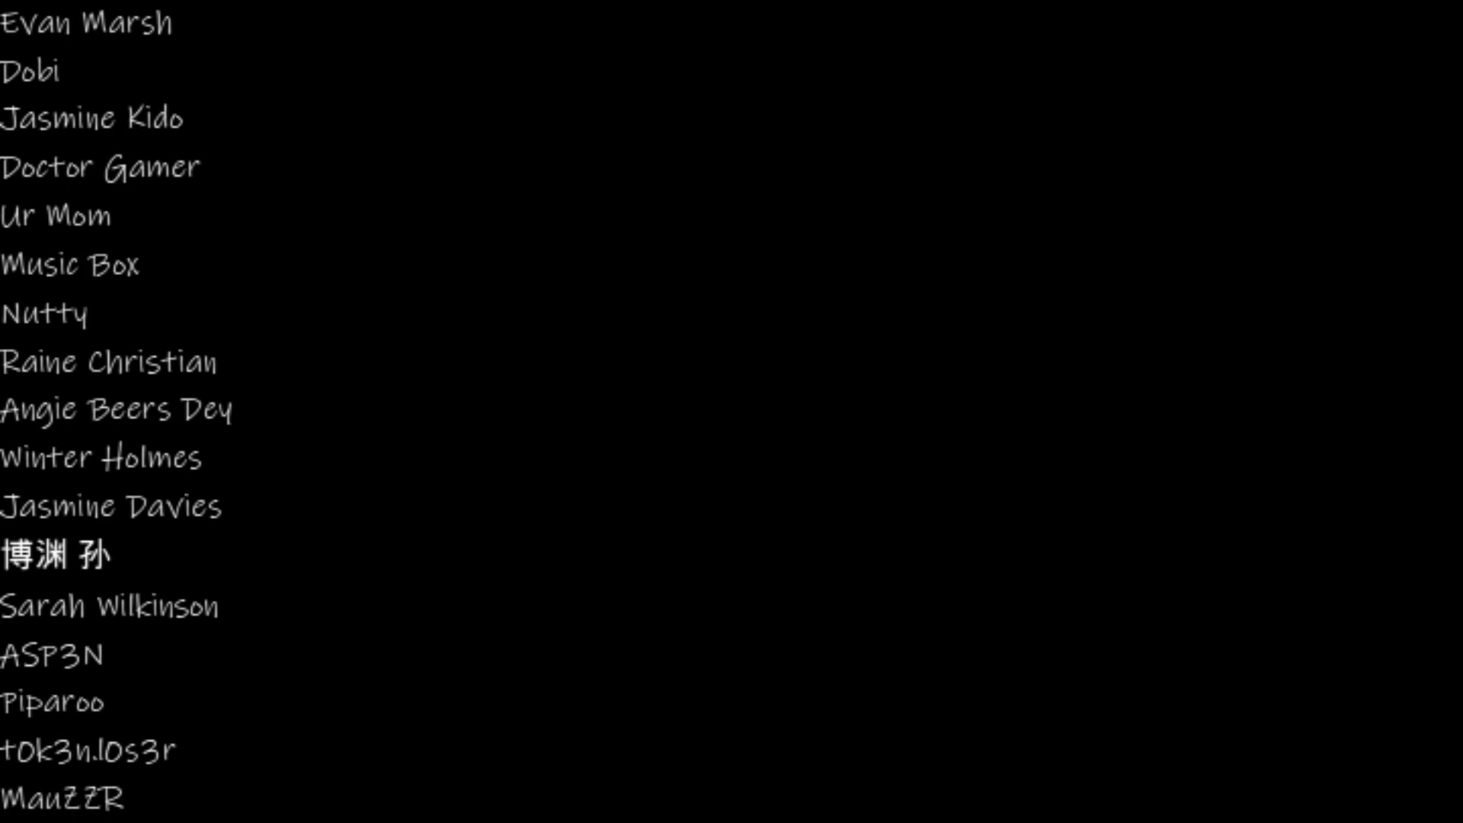
scroll(down, 3)
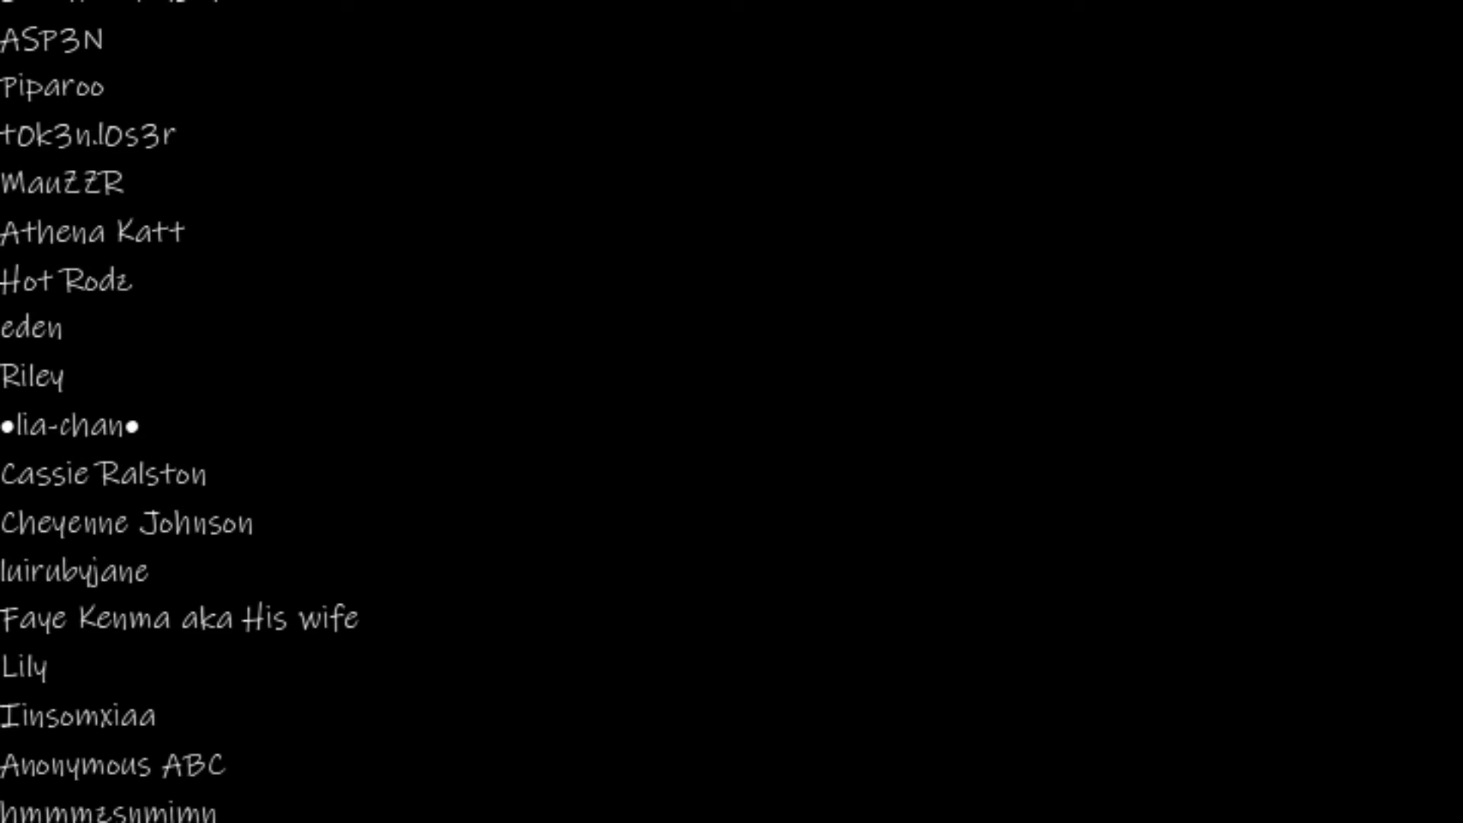
scroll(down, 3)
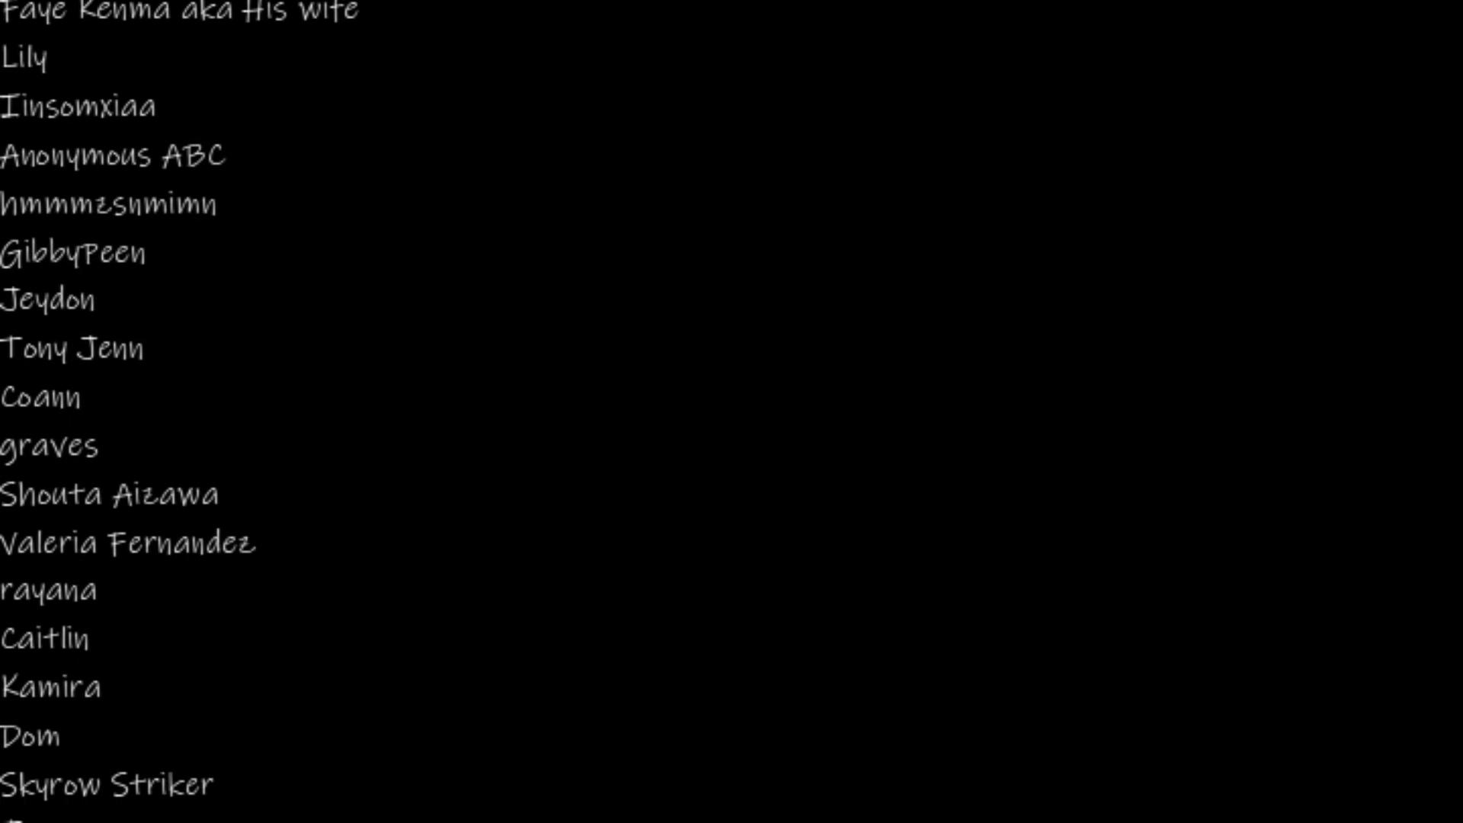
scroll(down, 3)
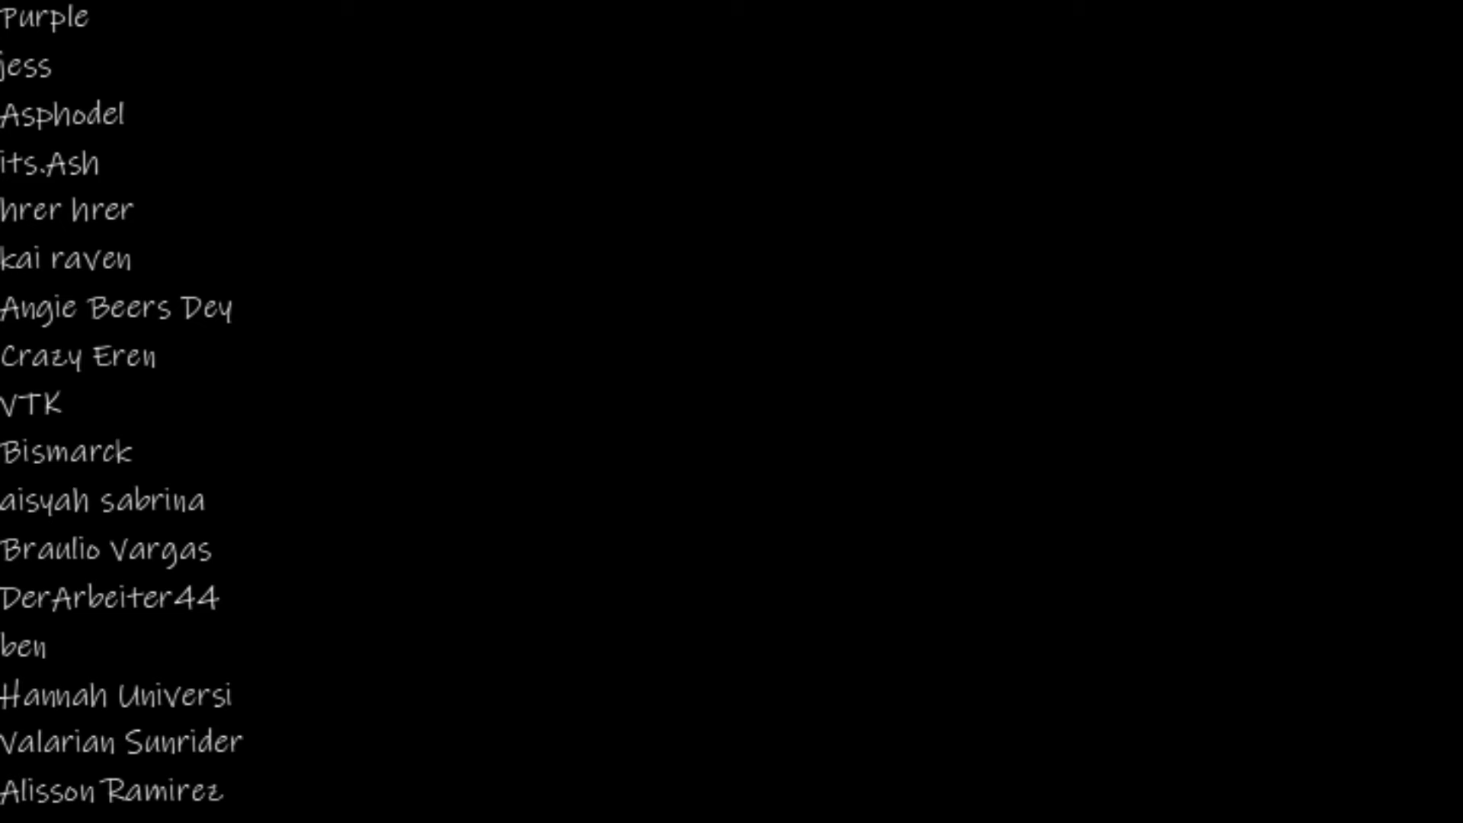
scroll(down, 3)
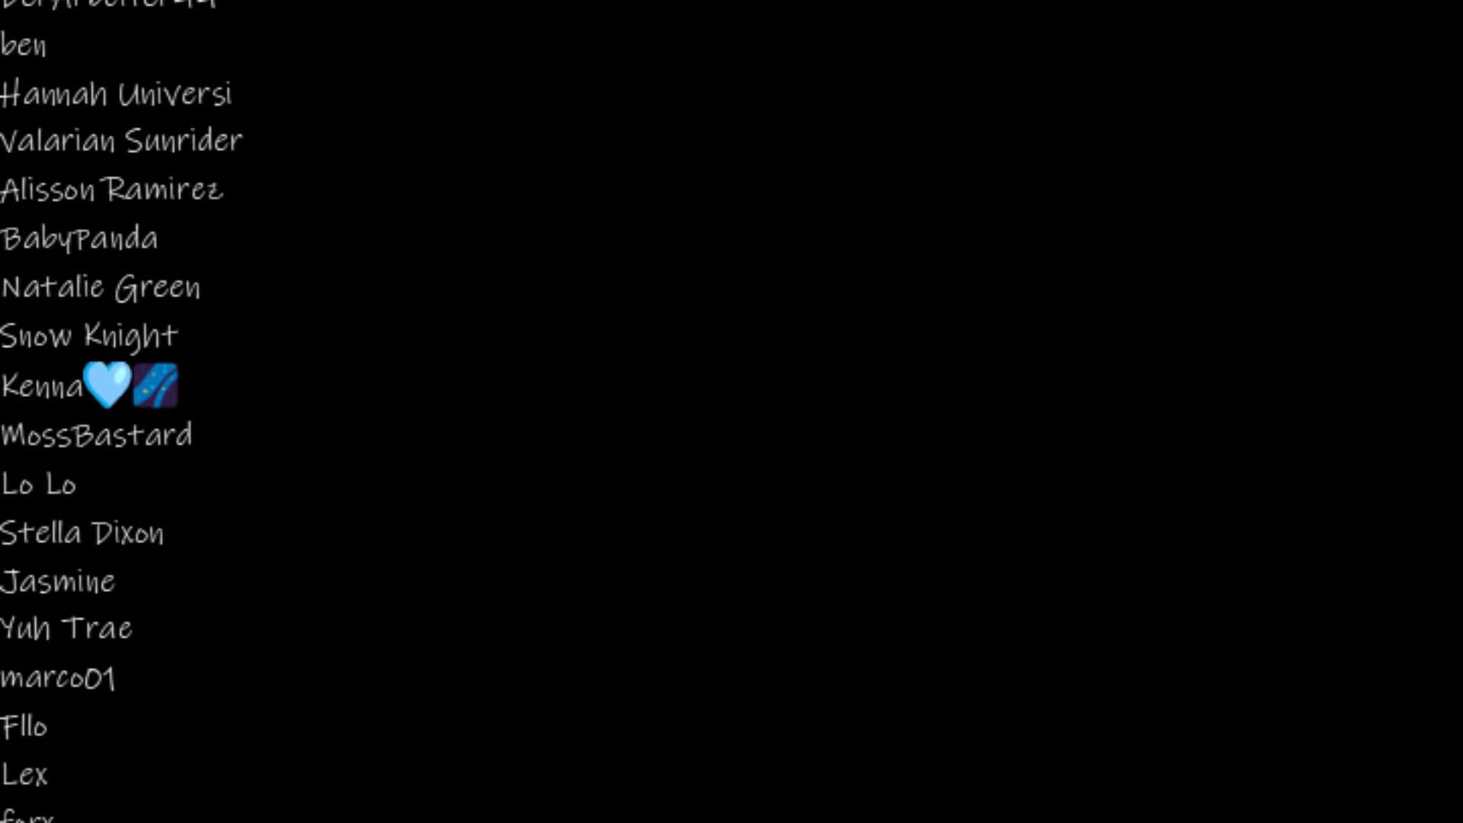
scroll(down, 3)
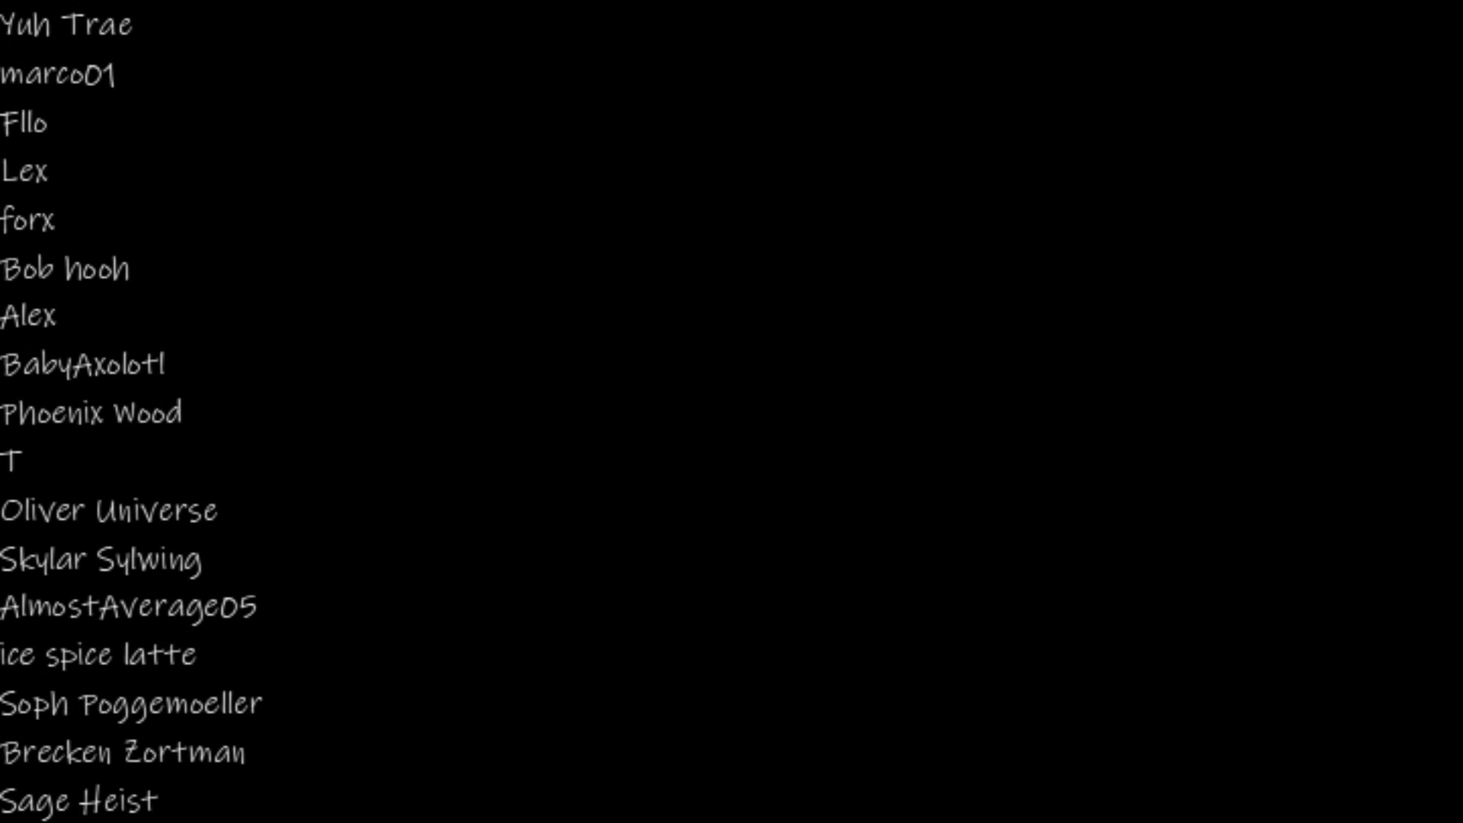
scroll(down, 3)
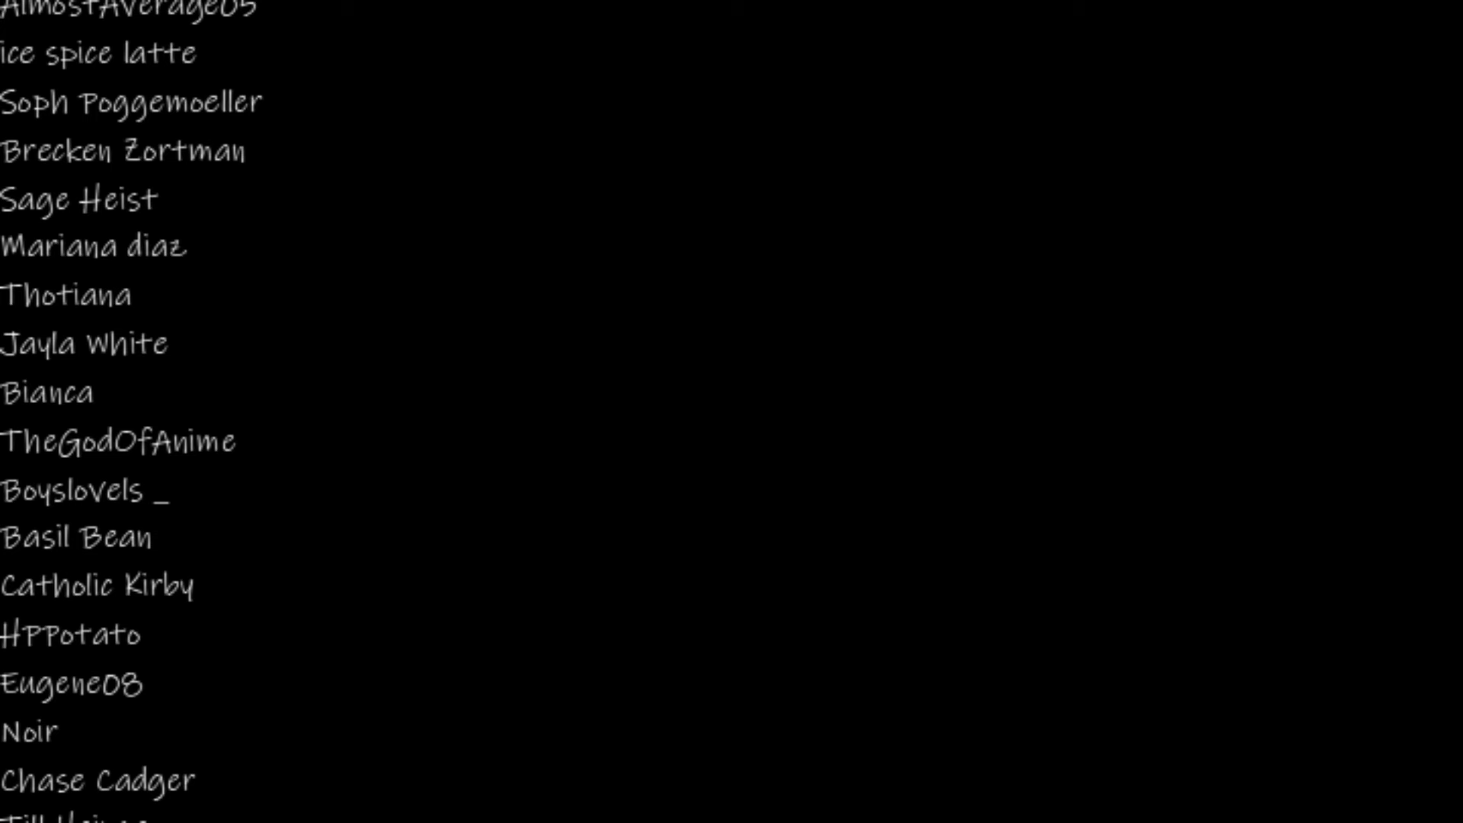
scroll(down, 3)
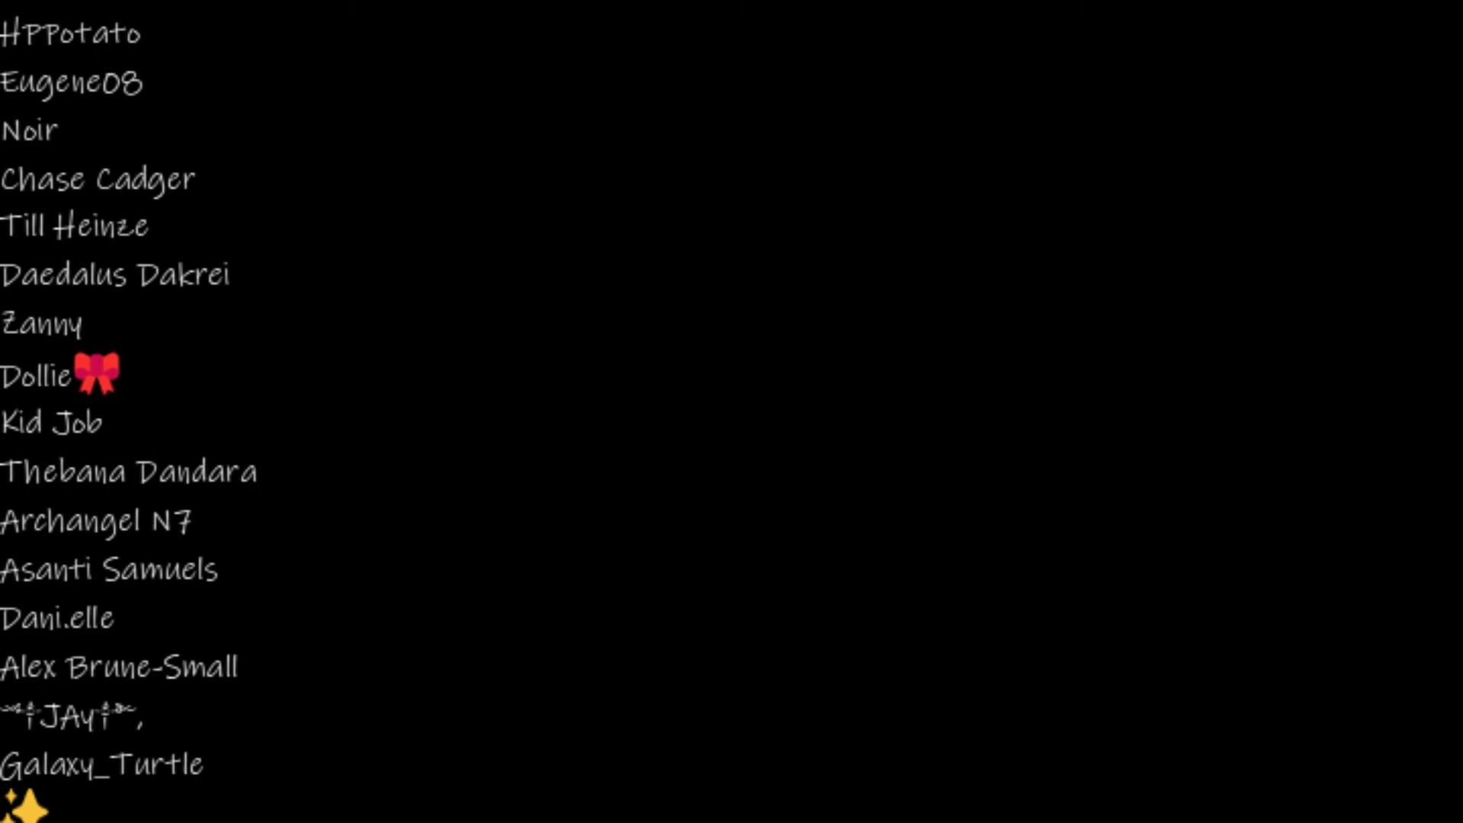
scroll(down, 3)
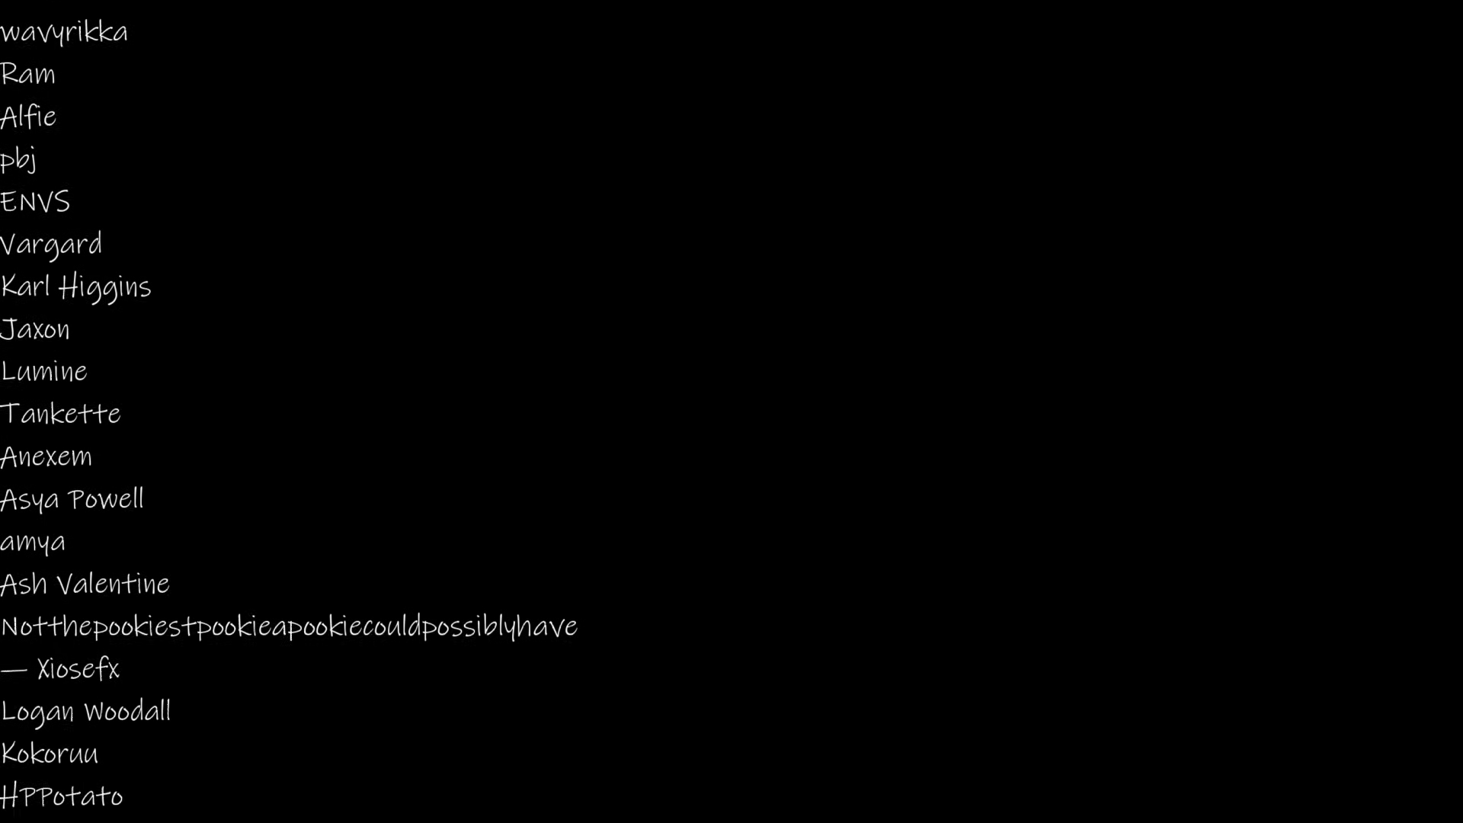
scroll(down, 3)
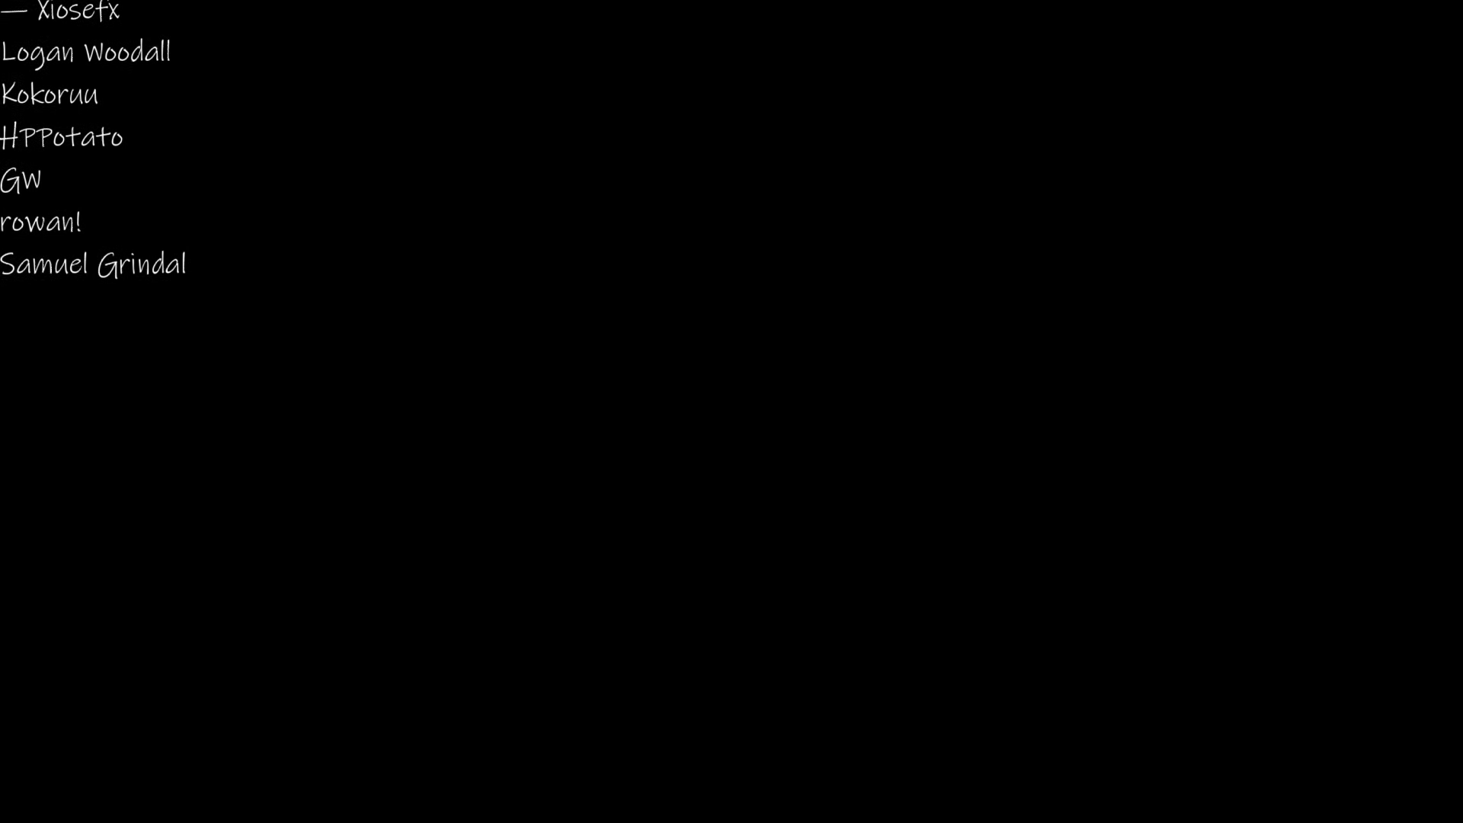